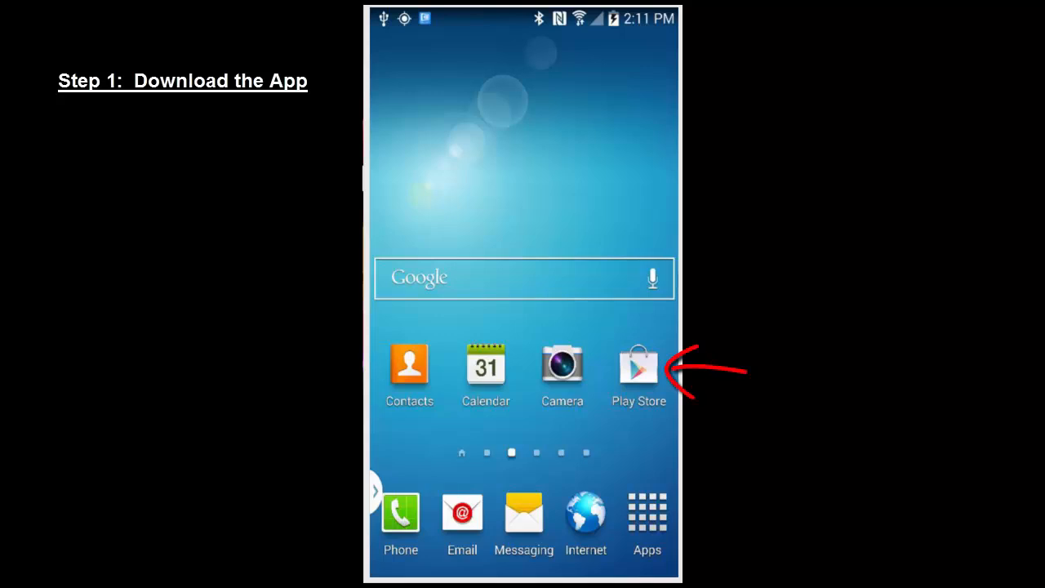
- Install DASTrader BETA from the Play Store, accepting its requested permissions
left_click(638, 367)
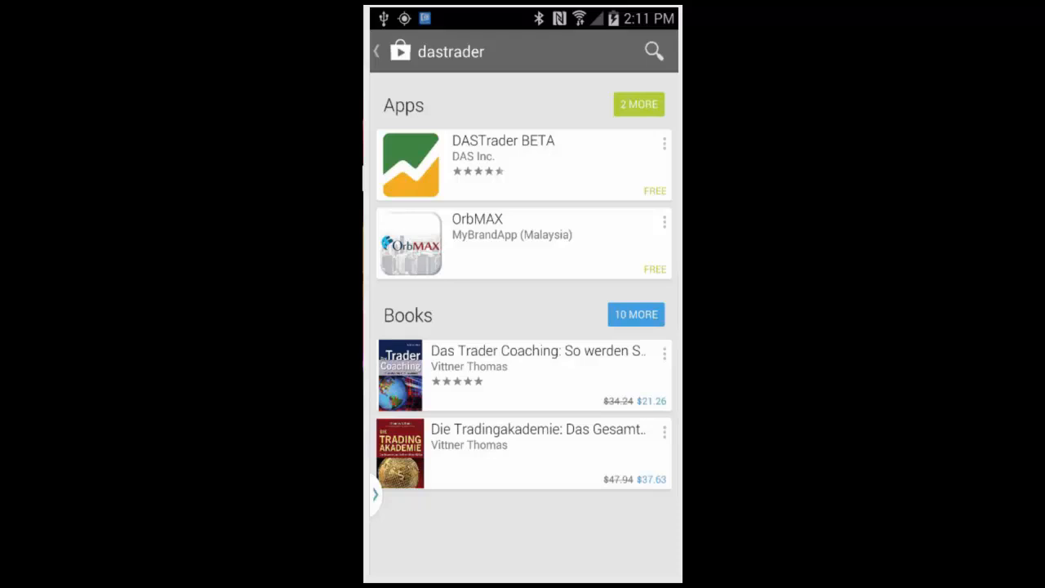
left_click(503, 155)
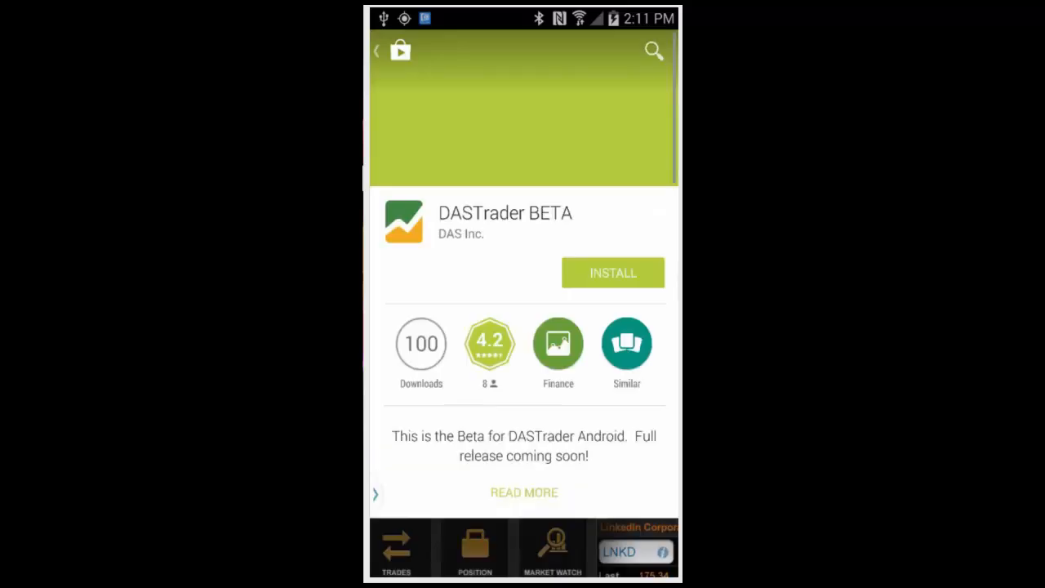
left_click(612, 273)
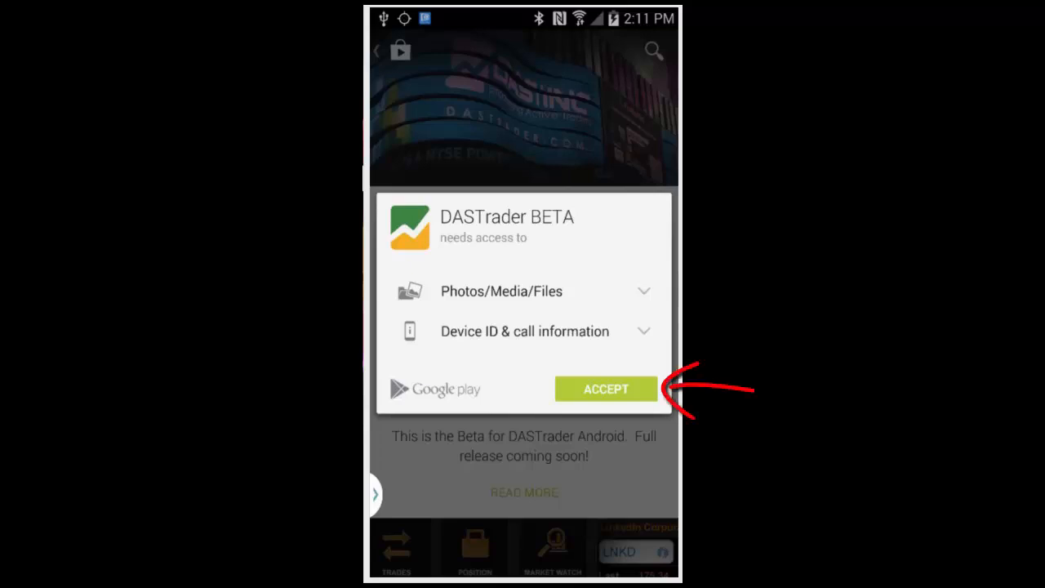
left_click(605, 389)
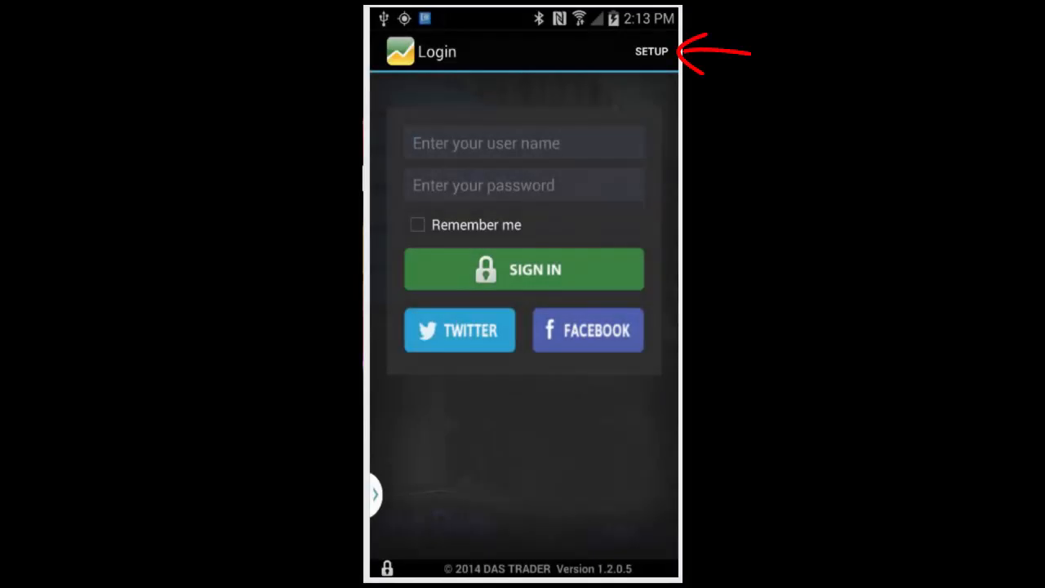
- Save connection setup with firm ID DEMO, order server demo.dastrader.net, port 7500
left_click(649, 51)
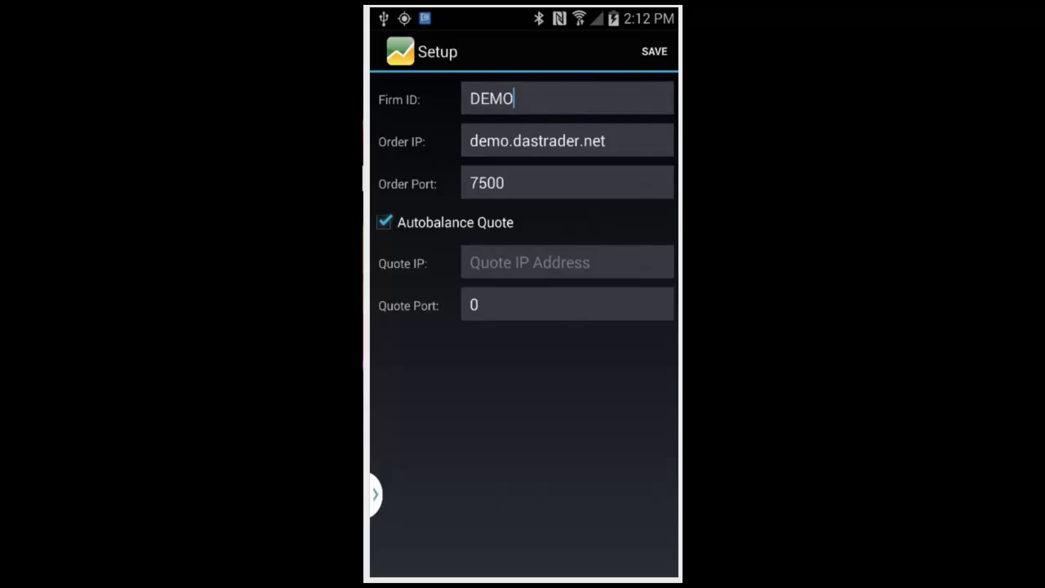
left_click(653, 51)
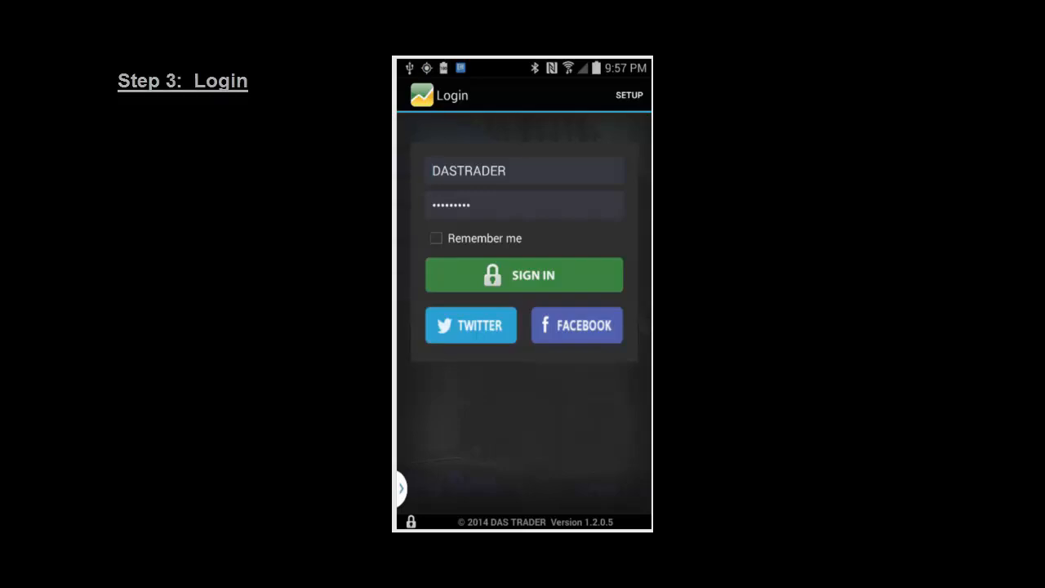
- Fill in username and password, enable Remember me, and submit sign-in
left_click(523, 172)
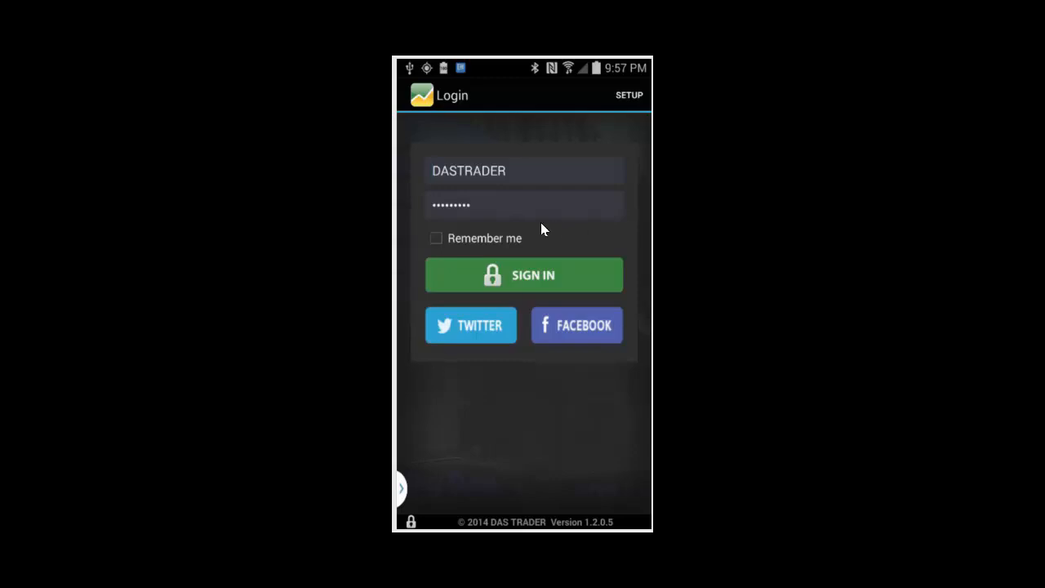
mouse_move(437, 242)
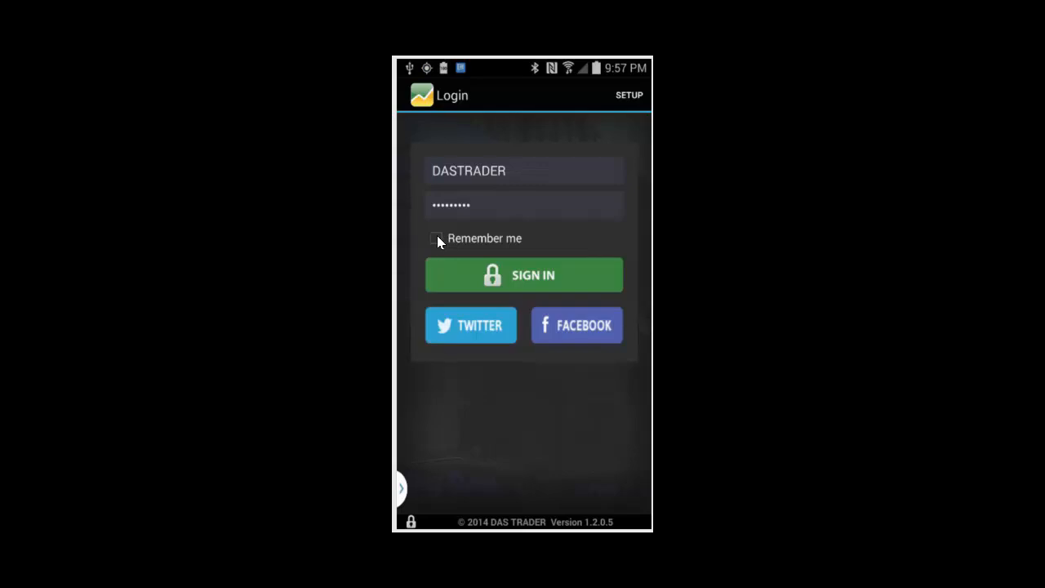
left_click(438, 238)
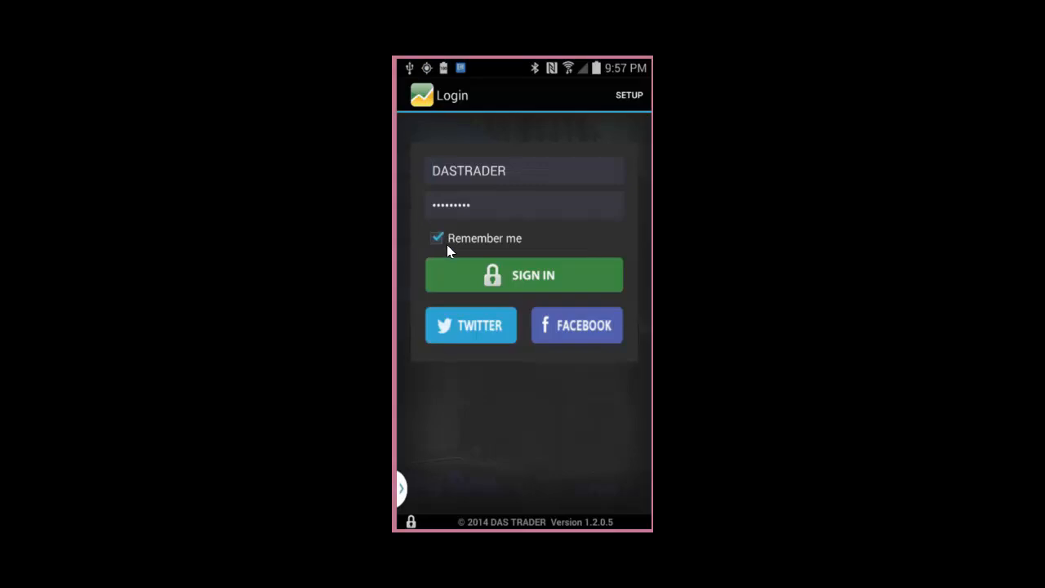
mouse_move(450, 254)
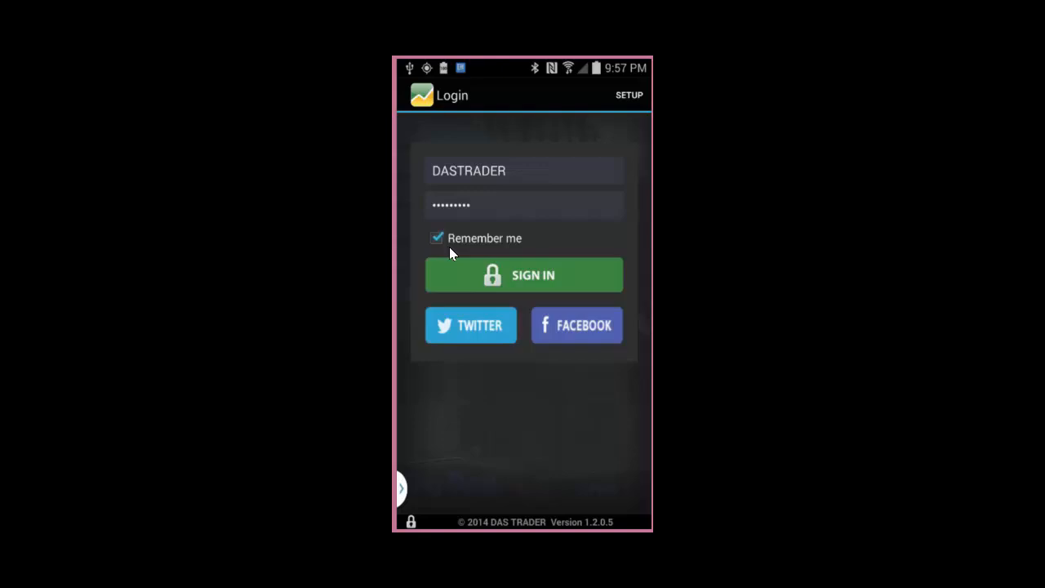
mouse_move(471, 276)
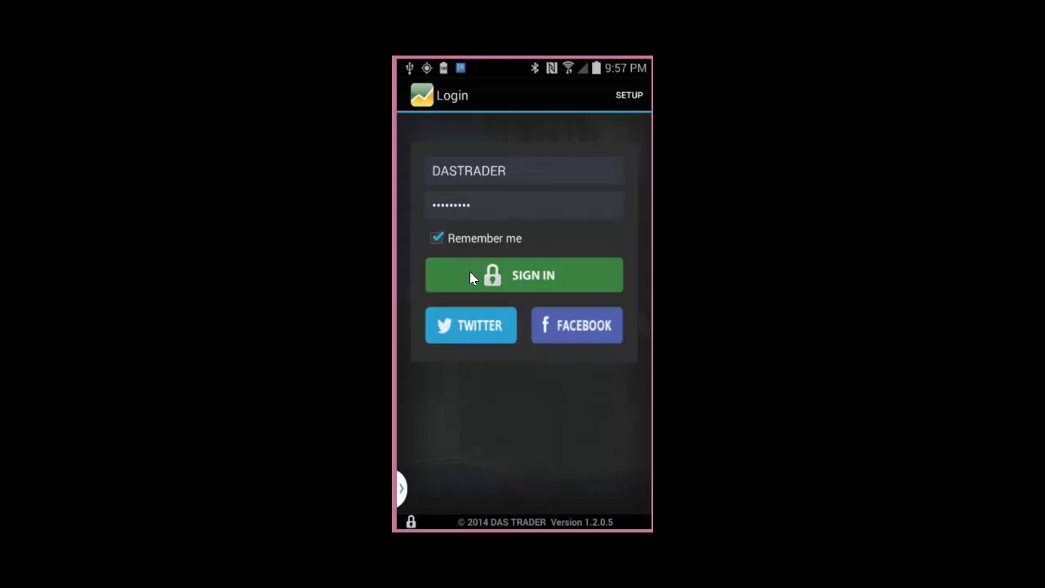
left_click(523, 275)
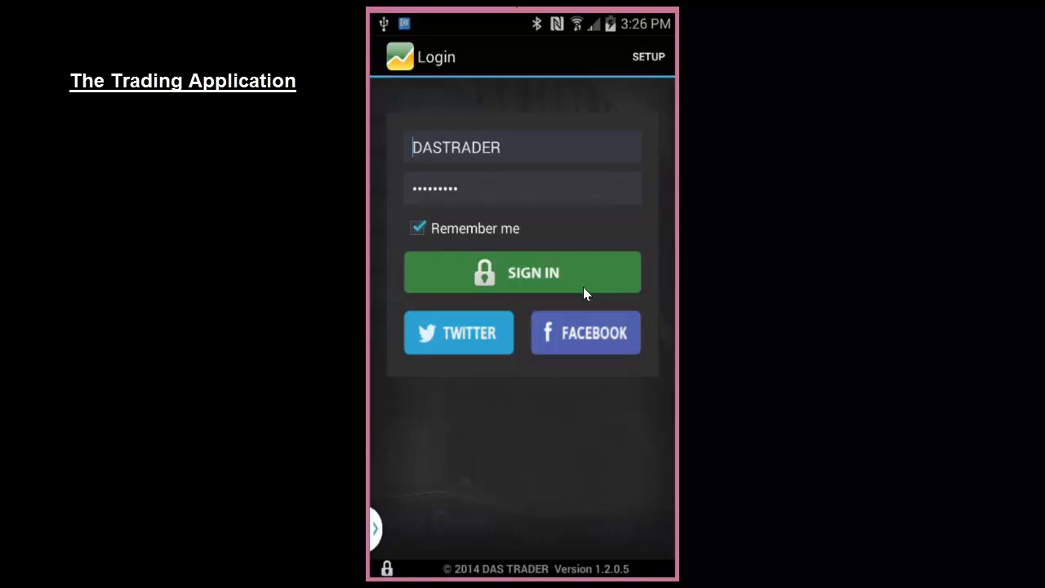
- Sign in, review the training account's value, buying power and P&L, and return home
left_click(522, 271)
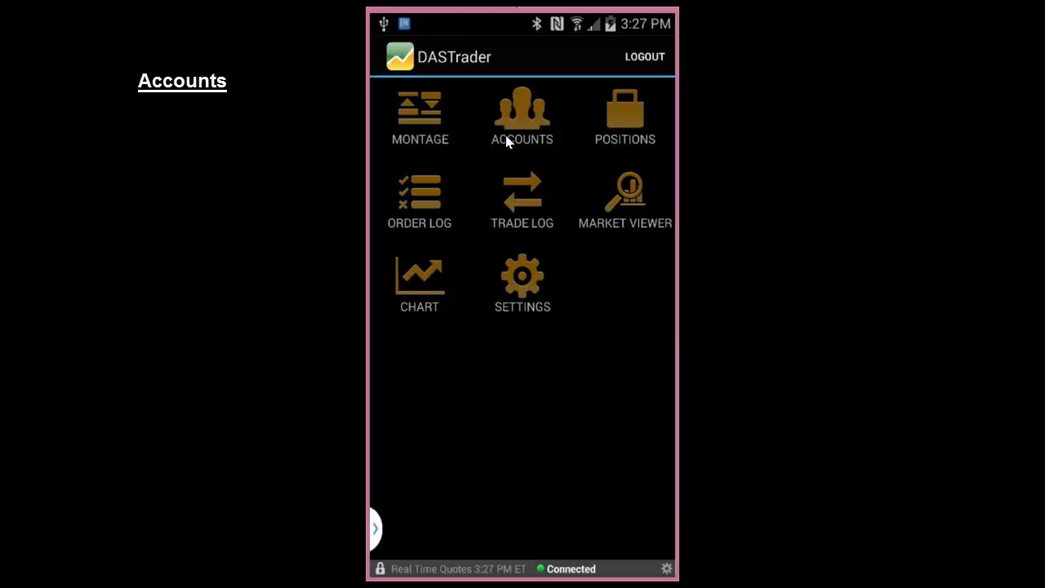
left_click(522, 114)
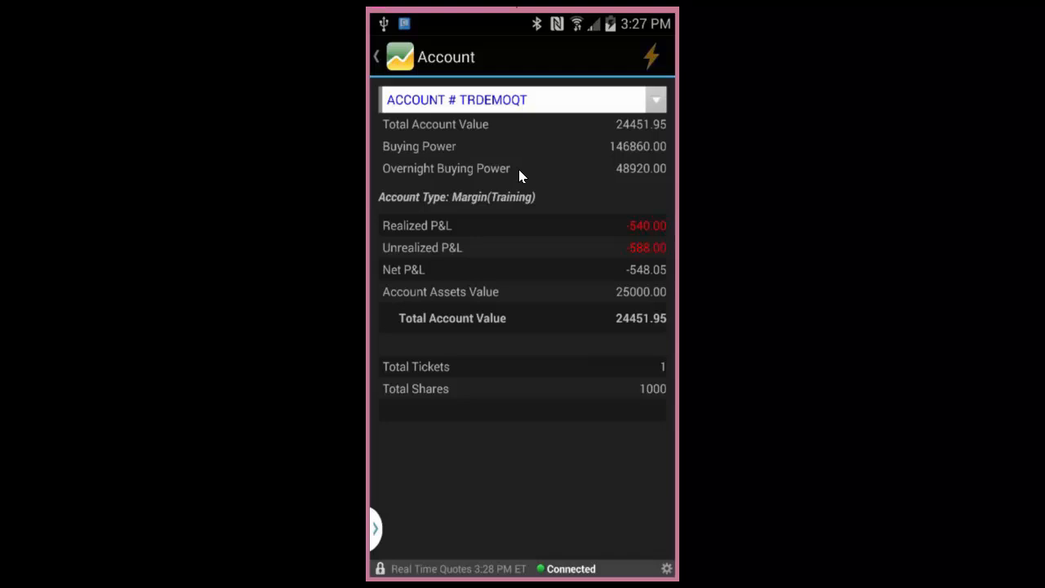
mouse_move(604, 230)
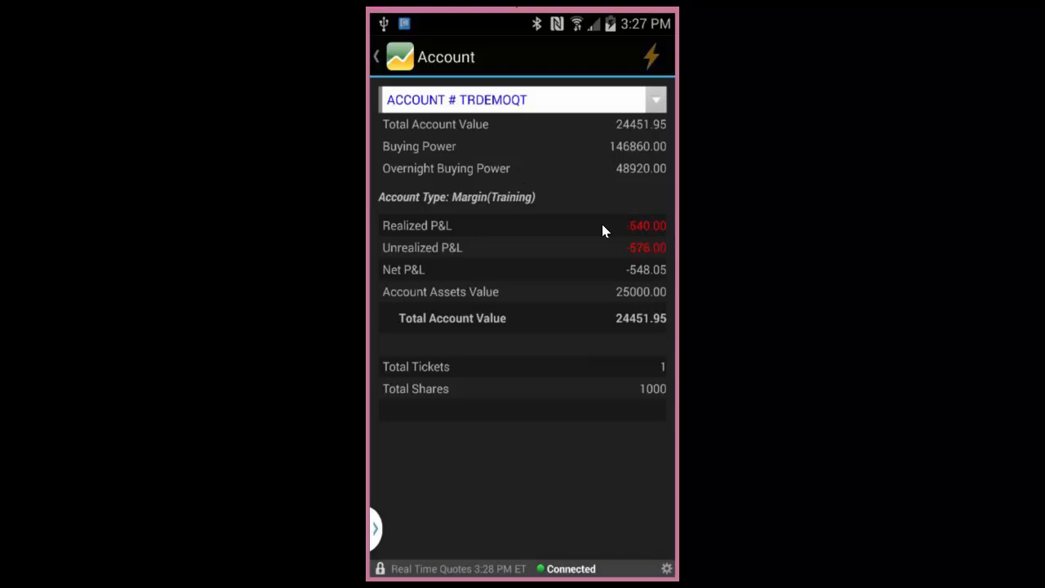
left_click(376, 55)
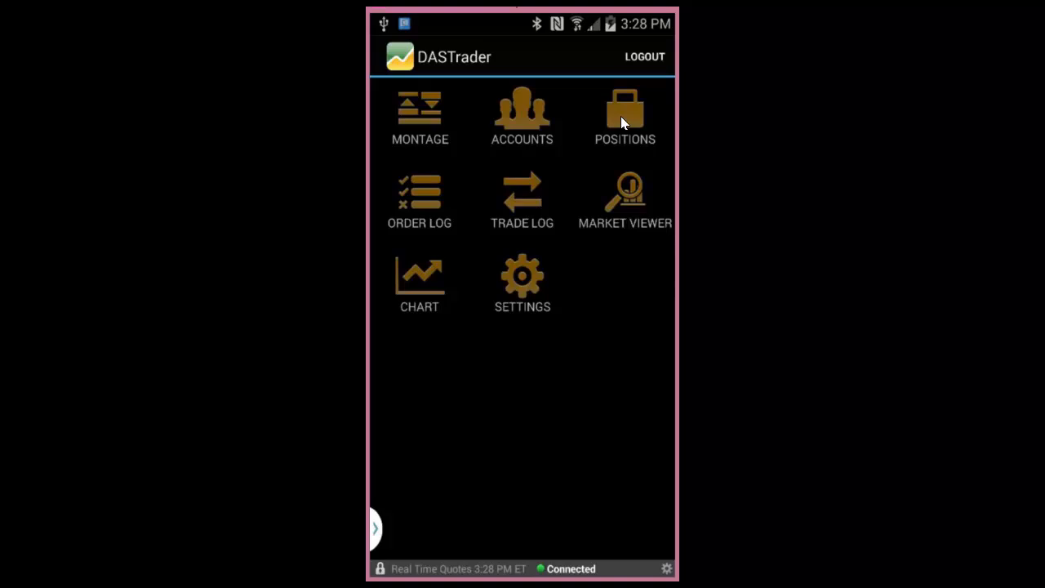
- Review the portfolio positions and the orders log, returning to the main menu
left_click(624, 115)
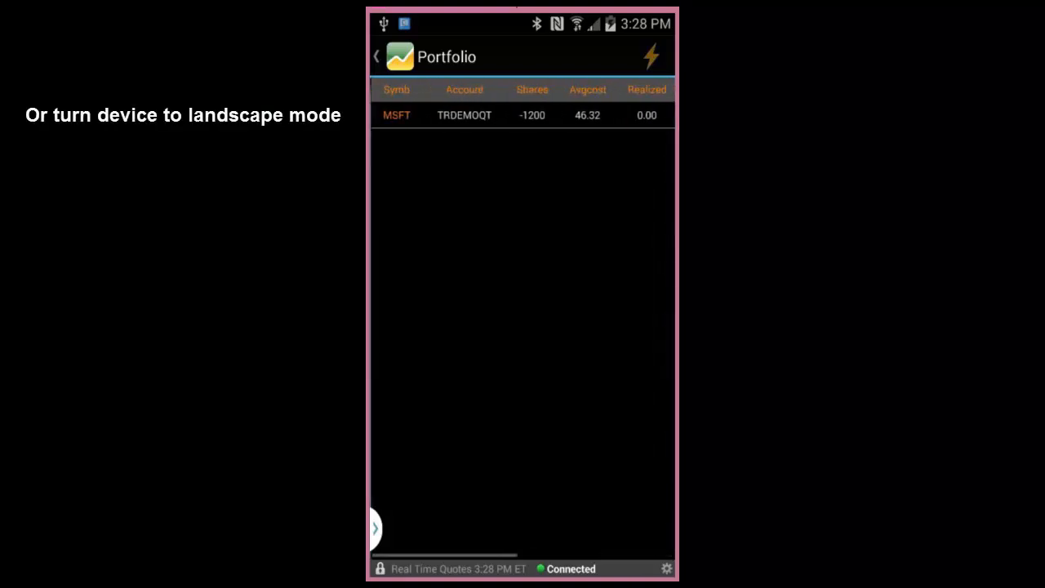
left_click(395, 114)
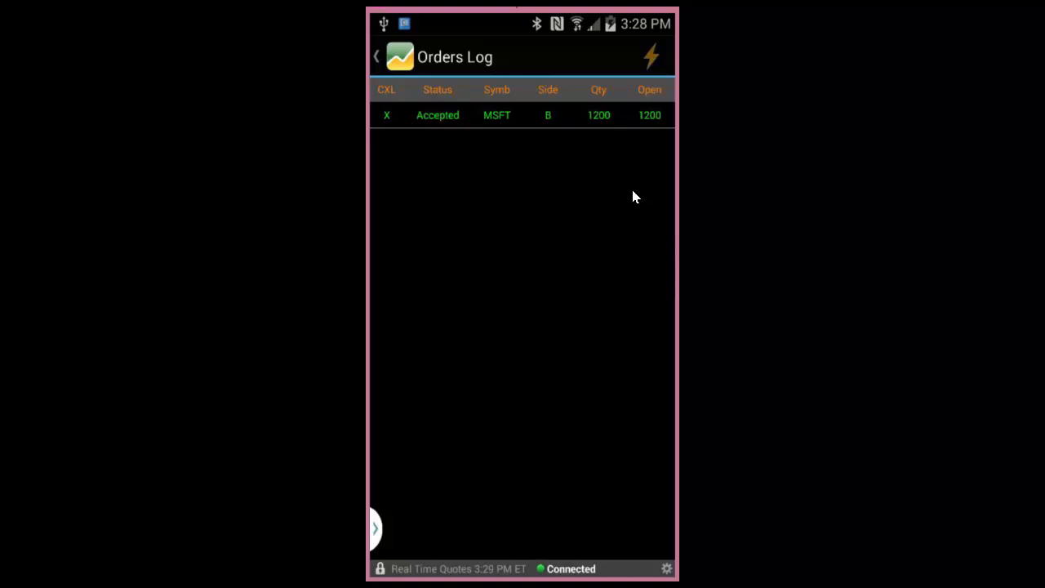
left_click(385, 114)
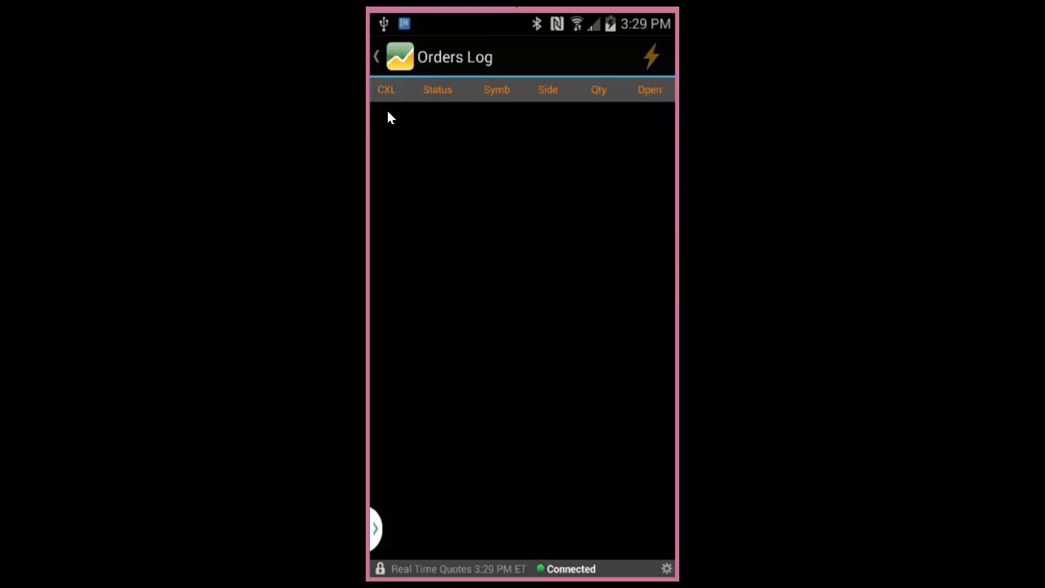
left_click(375, 55)
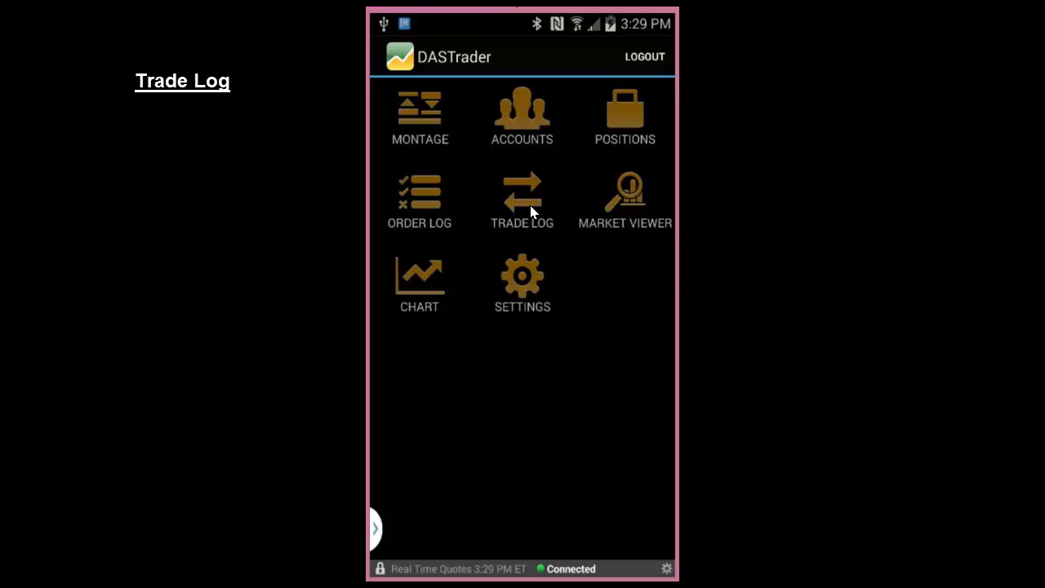
- Review the trades log and the settings checkboxes, leaving settings unchanged
left_click(522, 196)
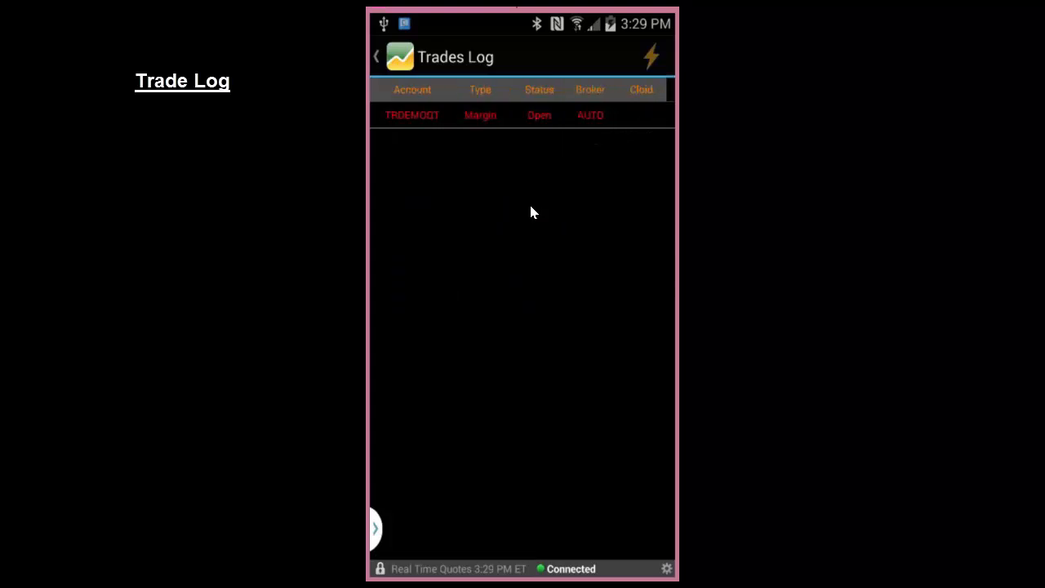
left_click(376, 55)
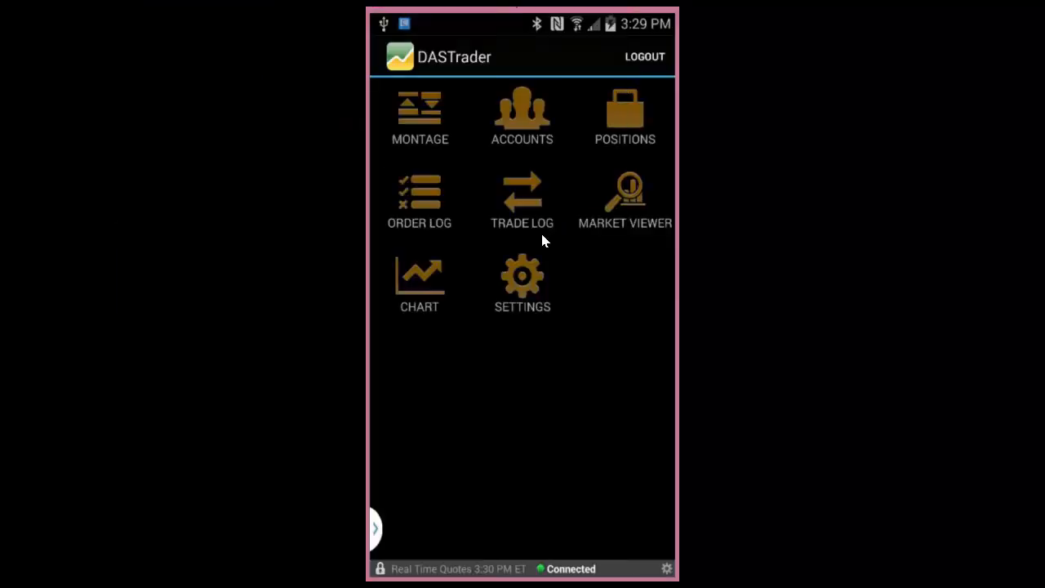
left_click(522, 281)
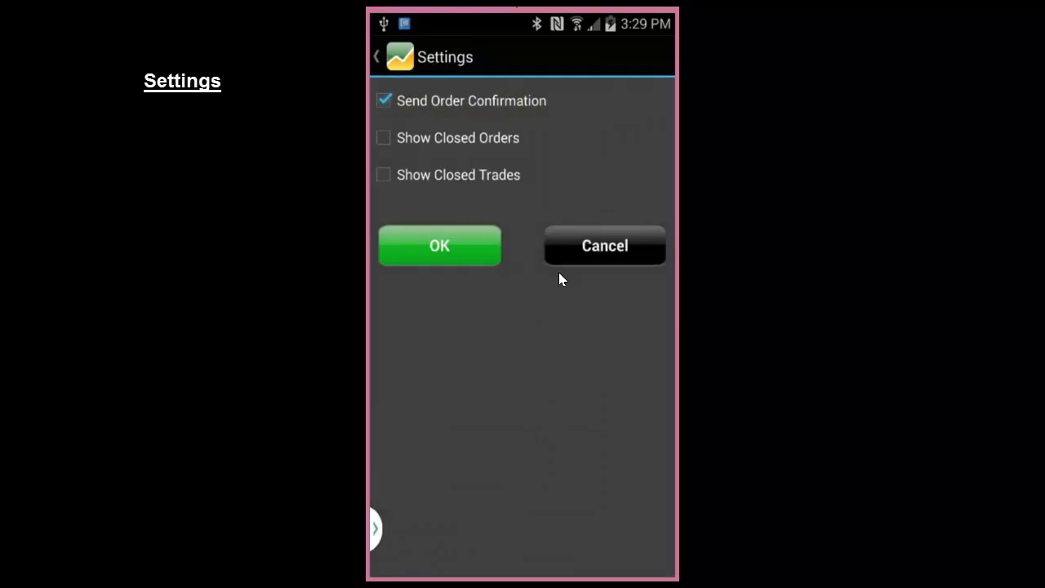
mouse_move(555, 284)
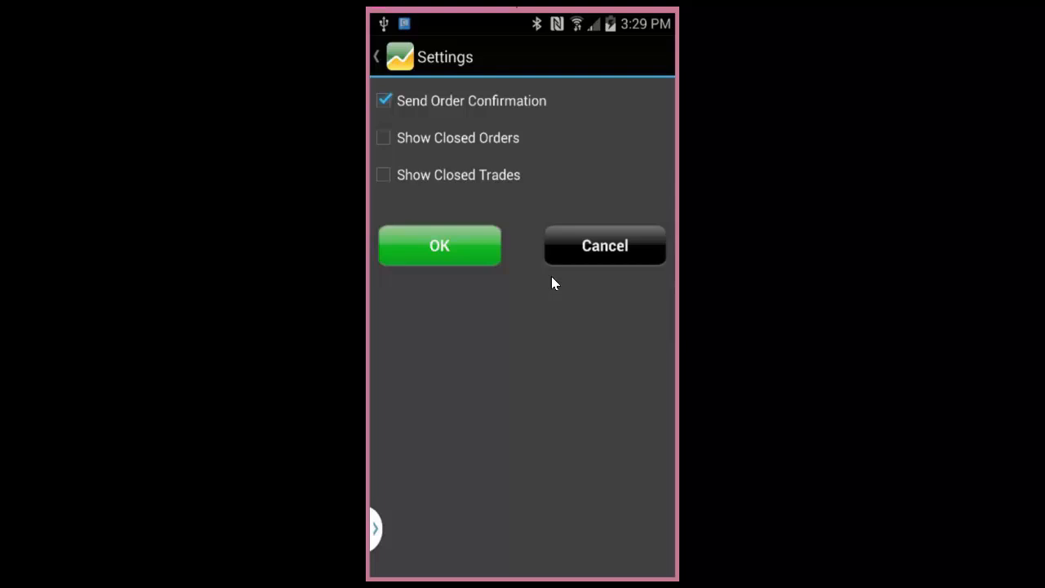
left_click(439, 244)
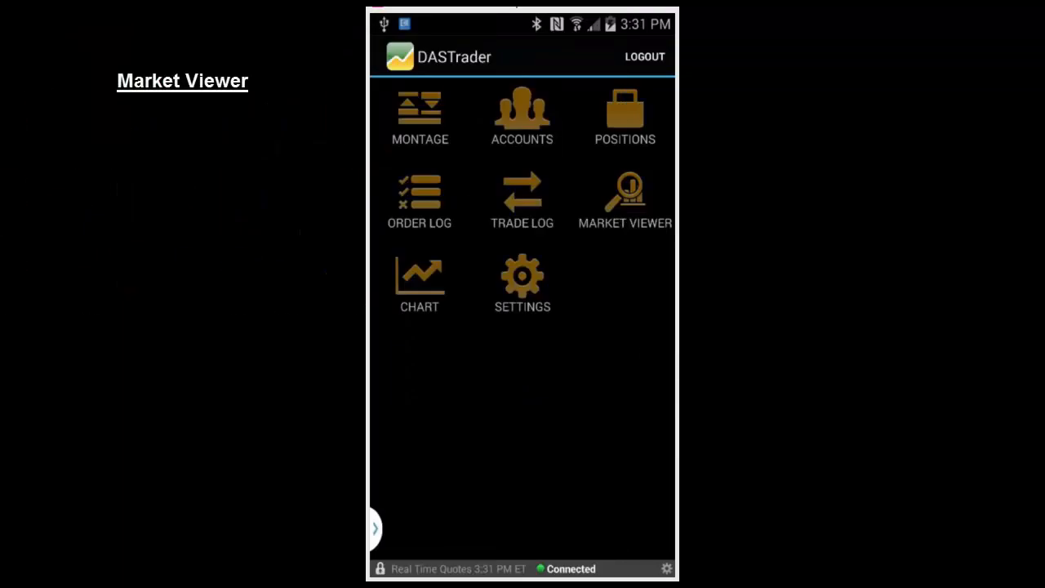
- Add TSLA to the Viewer1 watchlist and bring up the MSFT montage quote
left_click(624, 196)
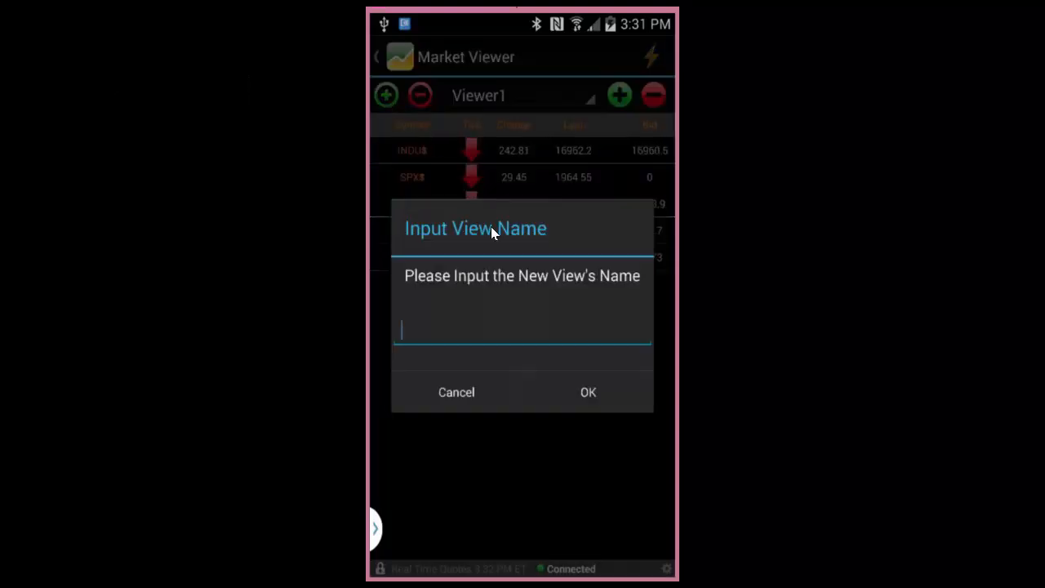
left_click(455, 392)
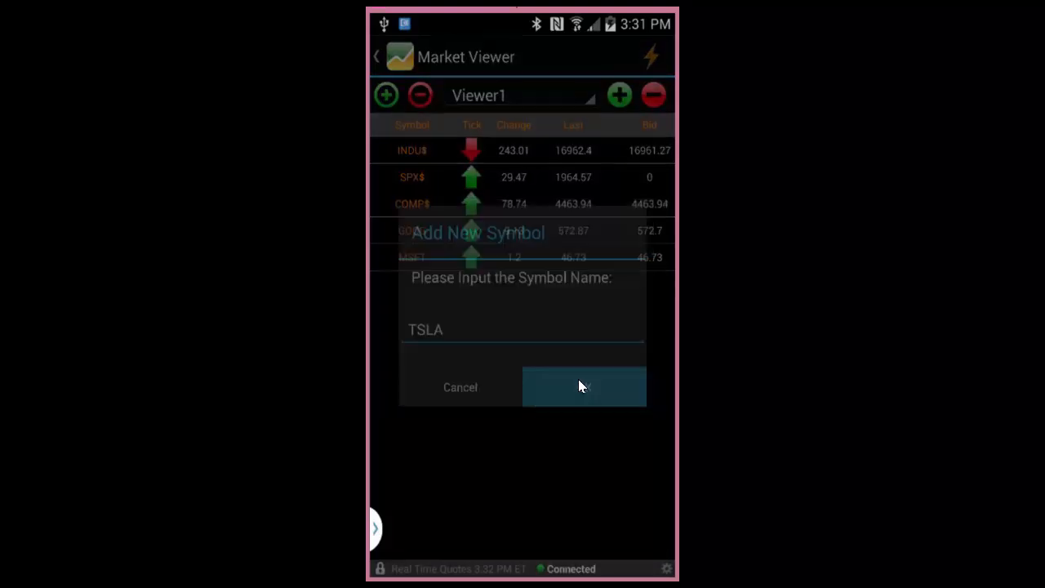
left_click(583, 385)
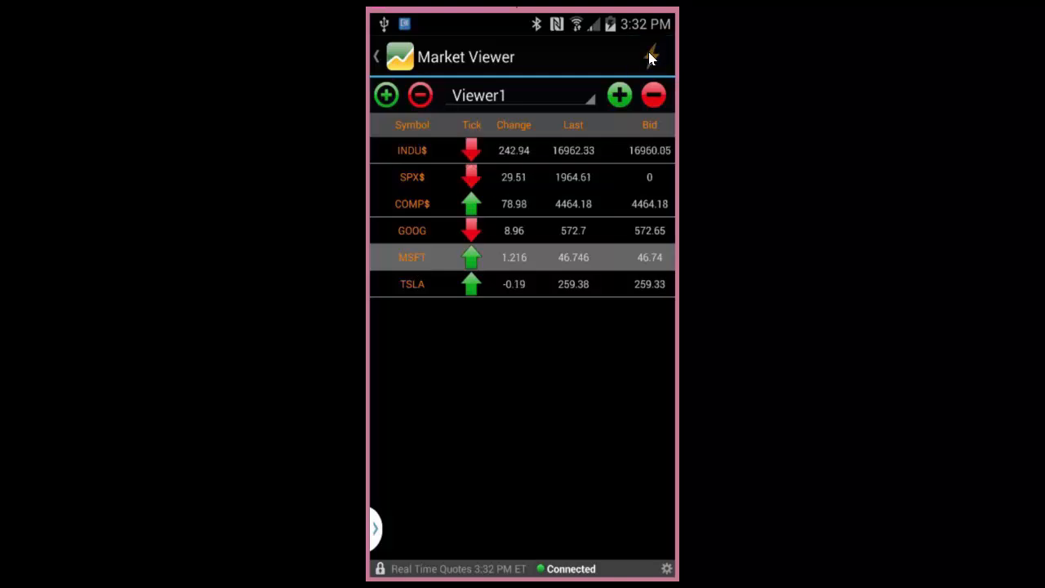
left_click(411, 256)
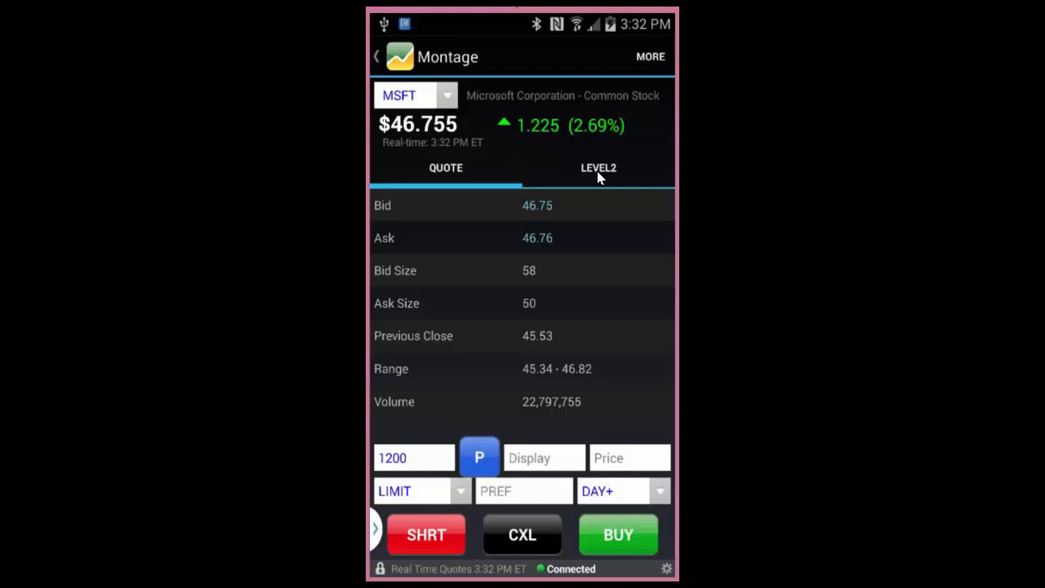
- Show the MSFT Level 2 order book and confirm the montage configuration with OK
left_click(597, 167)
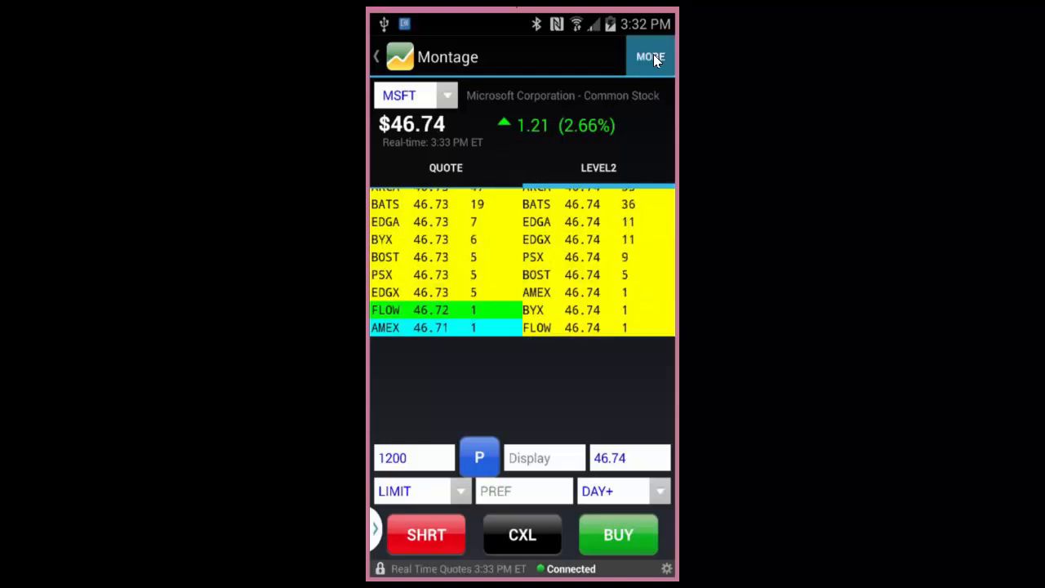
left_click(650, 56)
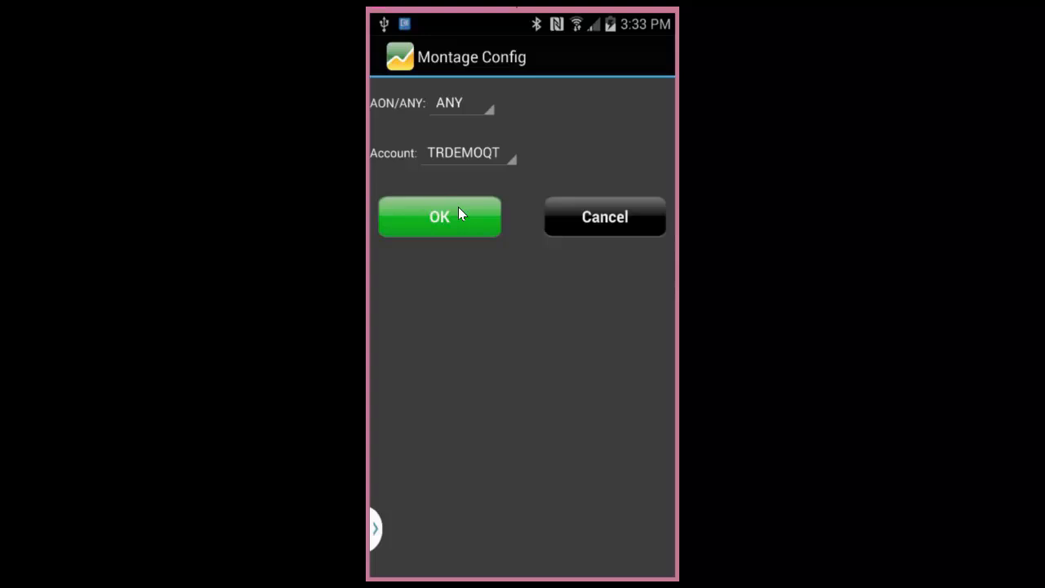
left_click(439, 216)
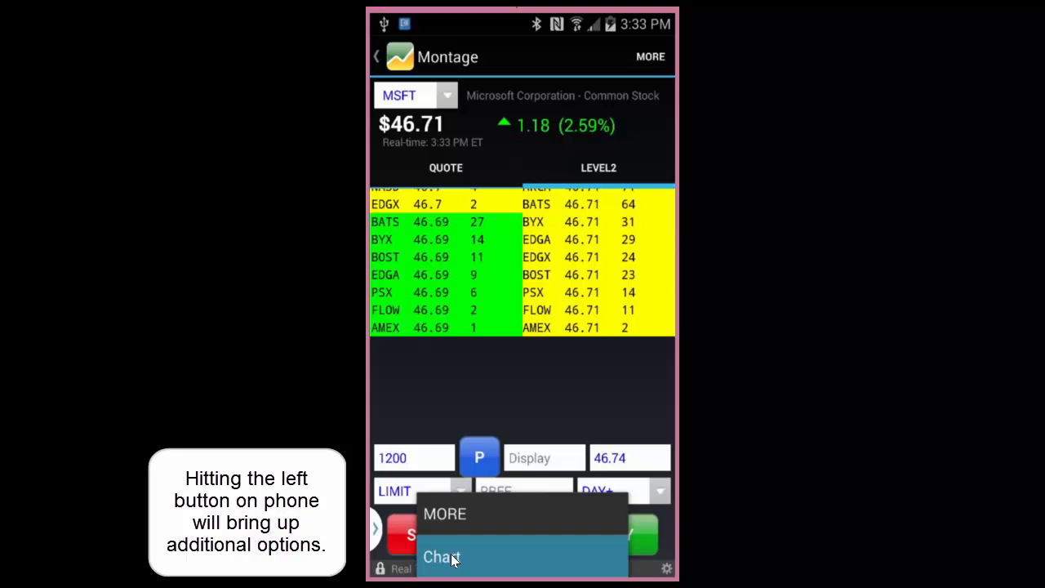
- Show the MSFT chart with no studies applied, set to 1-minute bars
left_click(441, 557)
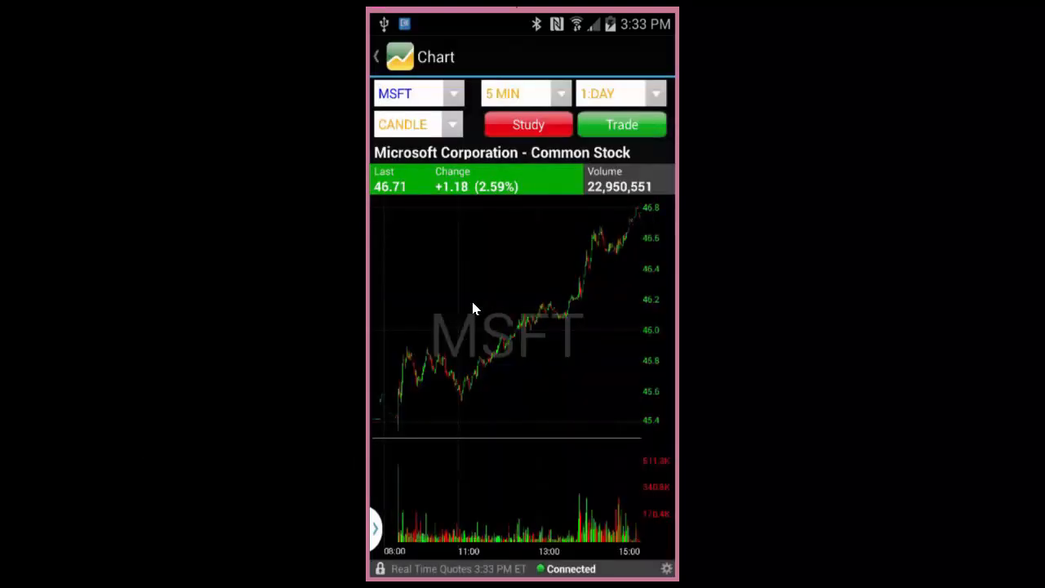
left_click(529, 125)
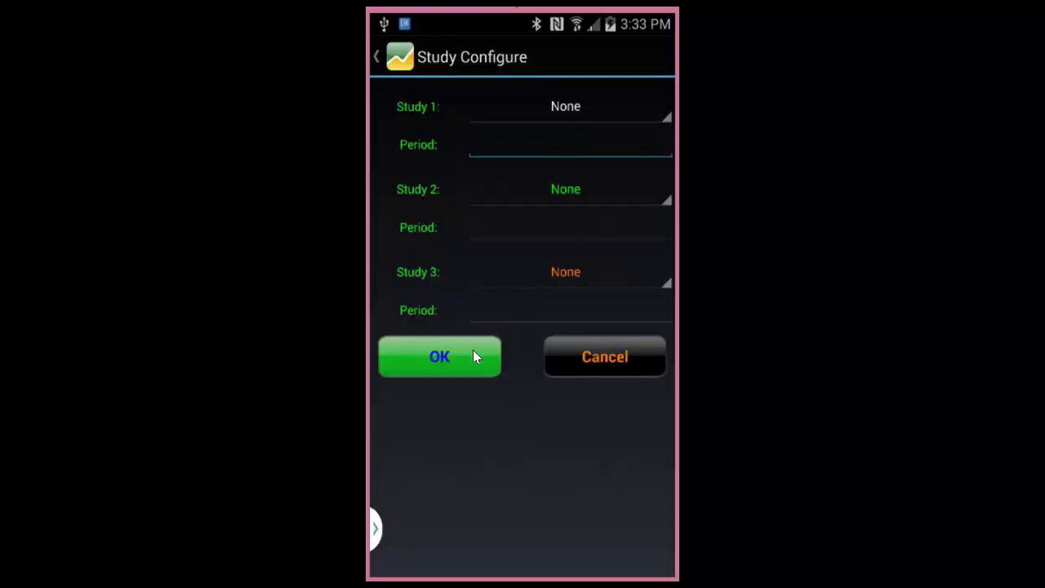
left_click(439, 355)
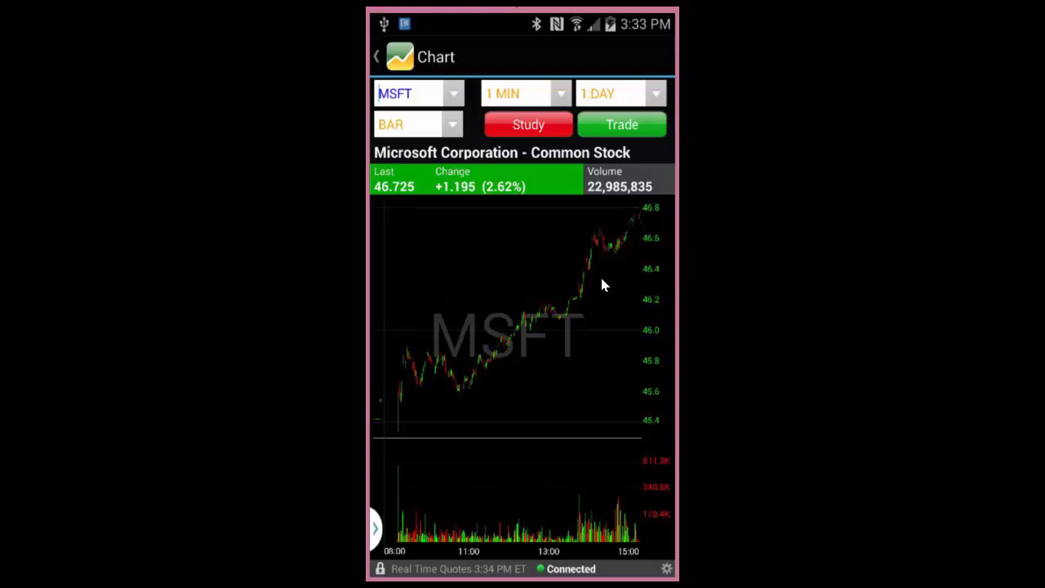
left_click(611, 255)
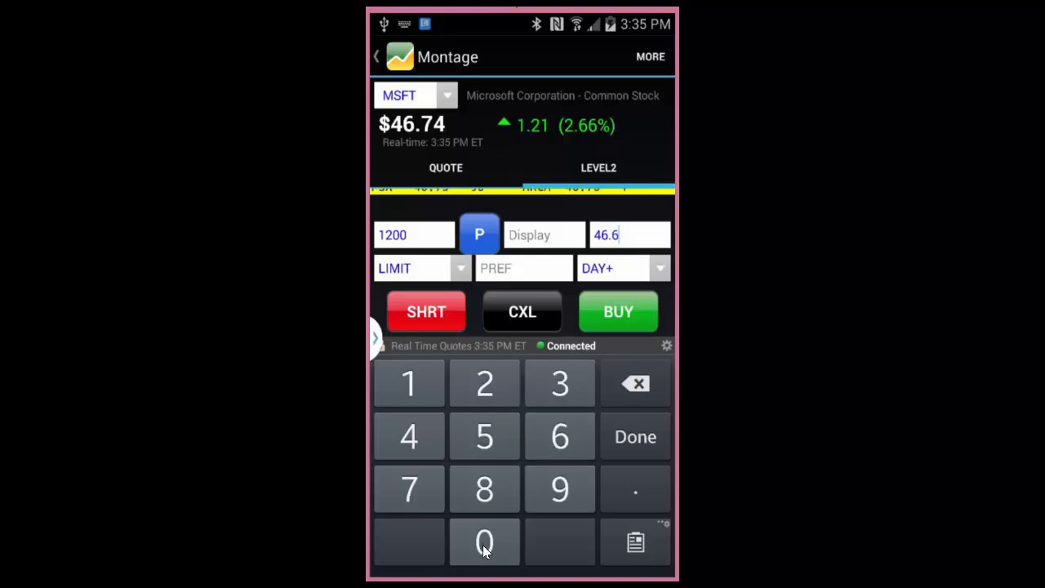
- Place a 1200-share MSFT limit buy at 46.60 and return to the main menu
left_click(635, 437)
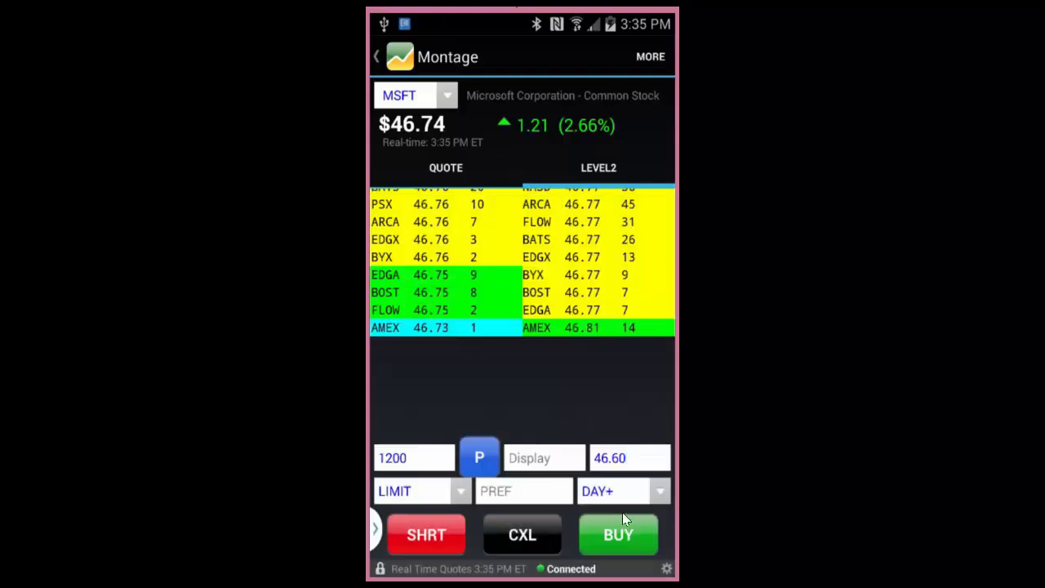
left_click(617, 535)
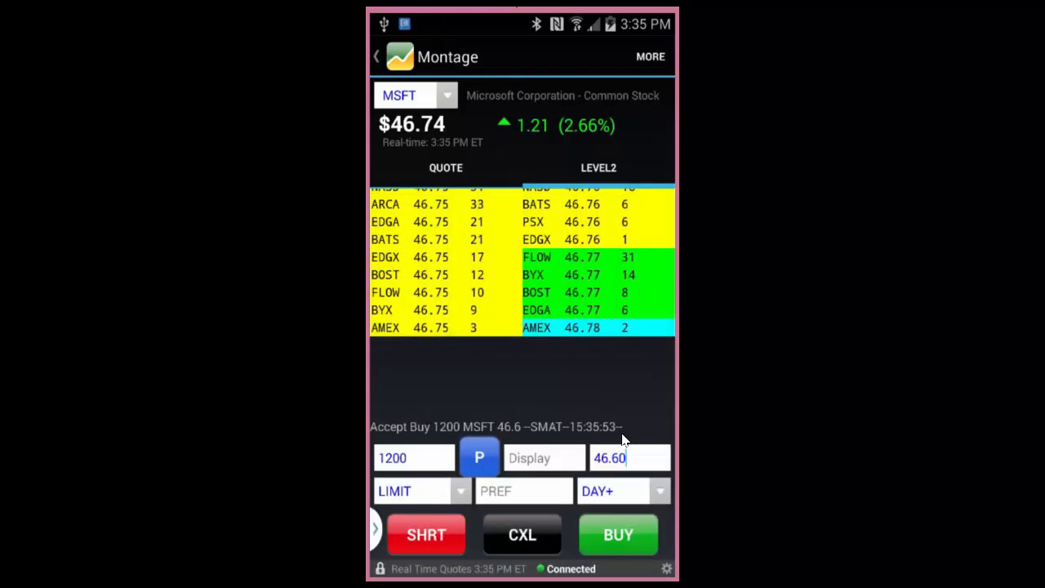
left_click(375, 55)
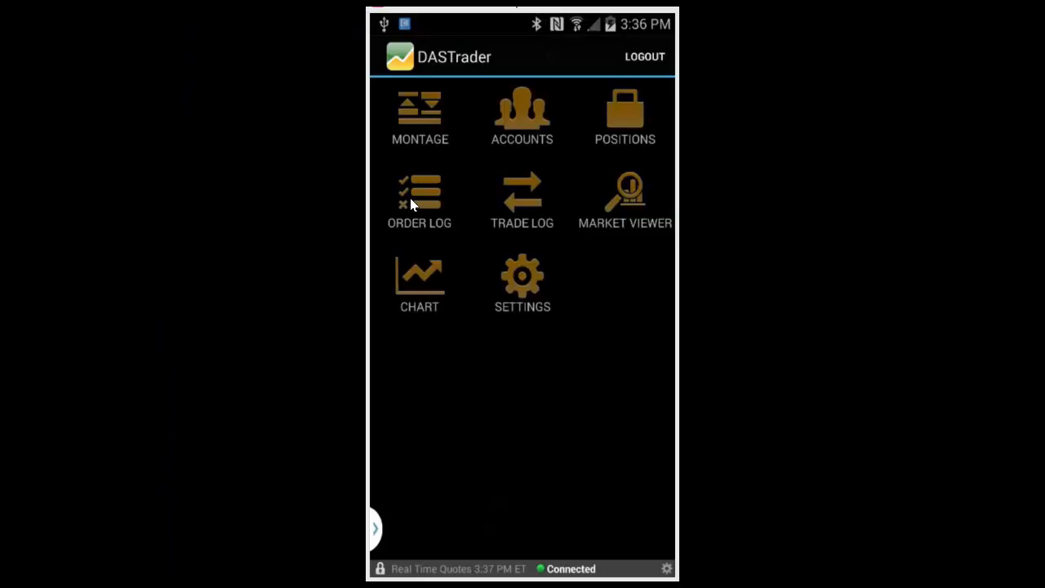
- Cancel the accepted MSFT buy from the Orders Log, leaving it empty
left_click(418, 196)
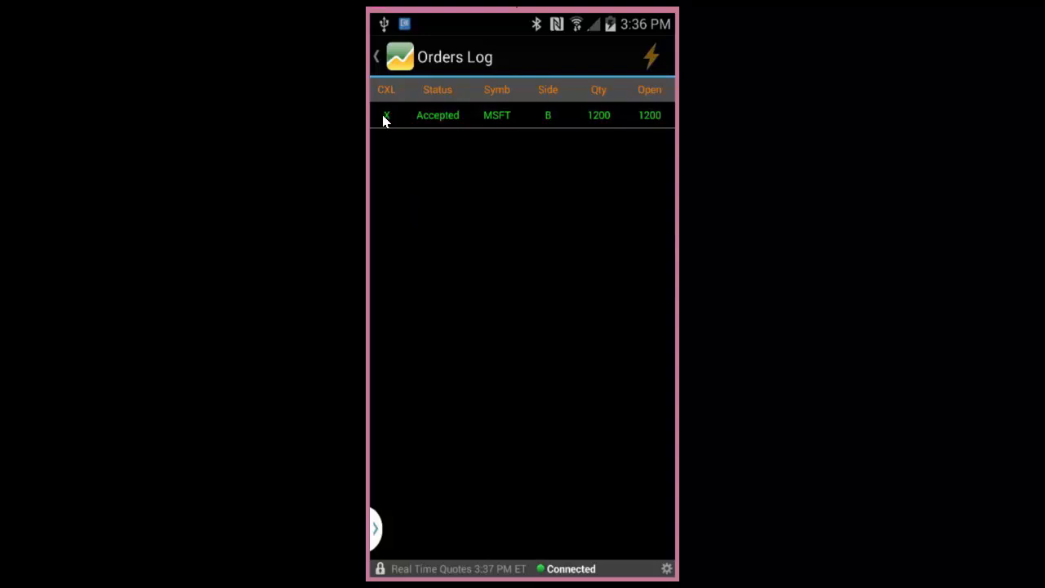
left_click(385, 114)
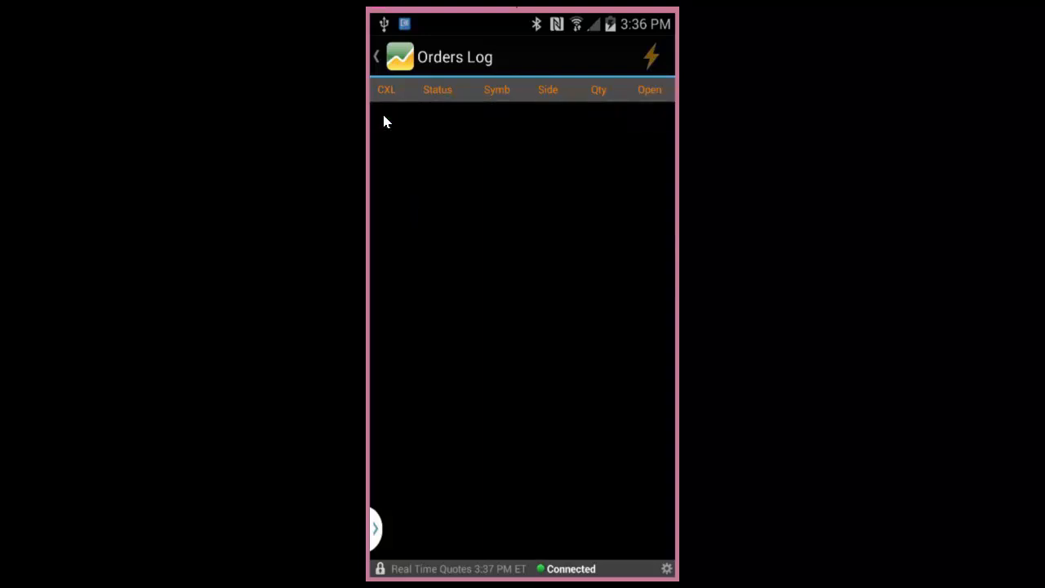